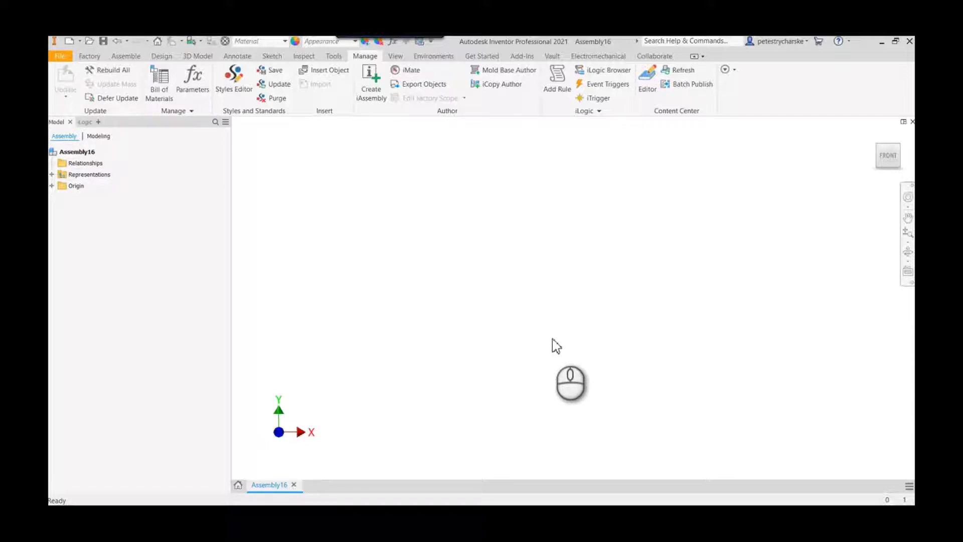
- Preview Place from Content Center in the empty assembly, then close it without placing a part
right_click(556, 345)
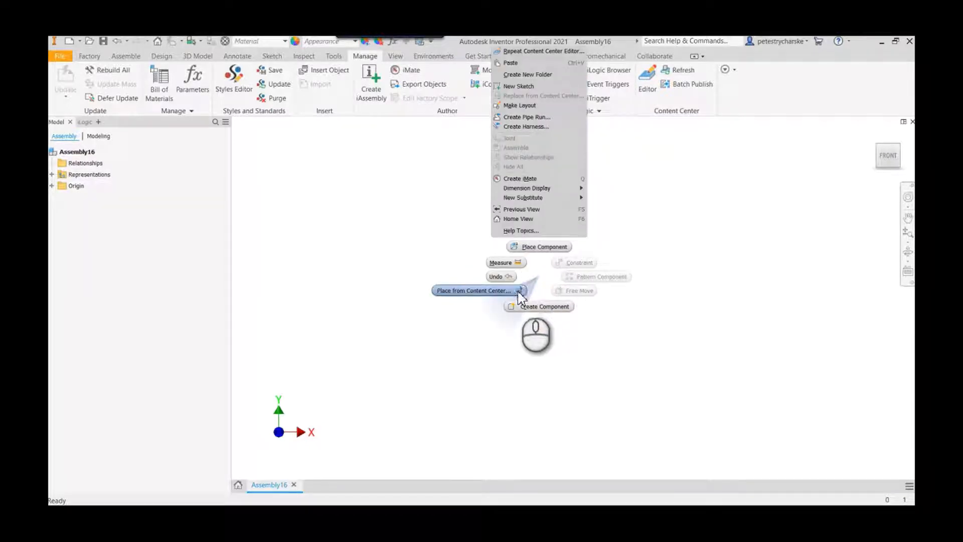
click(473, 290)
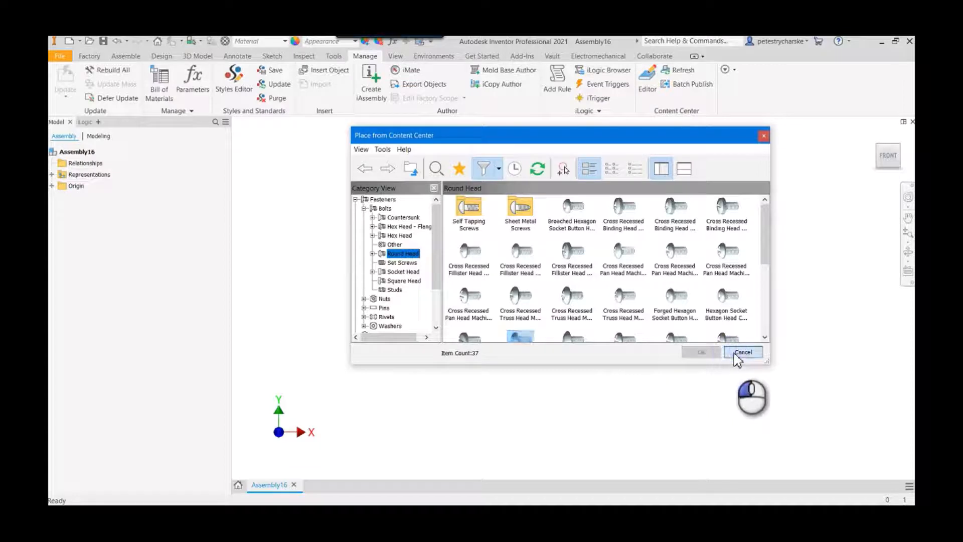
click(742, 352)
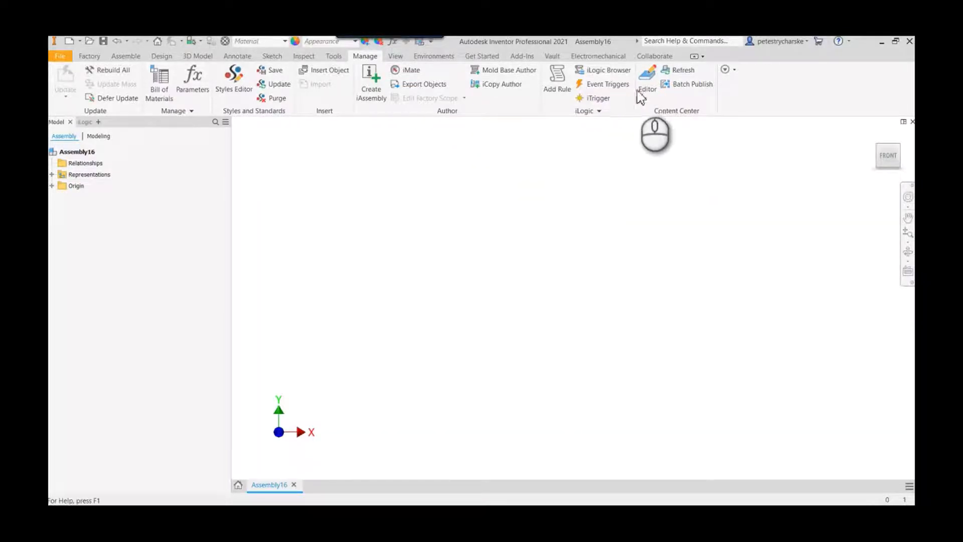
- In the Content Center Editor, turn off the Class_Parts and ANSI filters and switch Library to Merged View
click(646, 80)
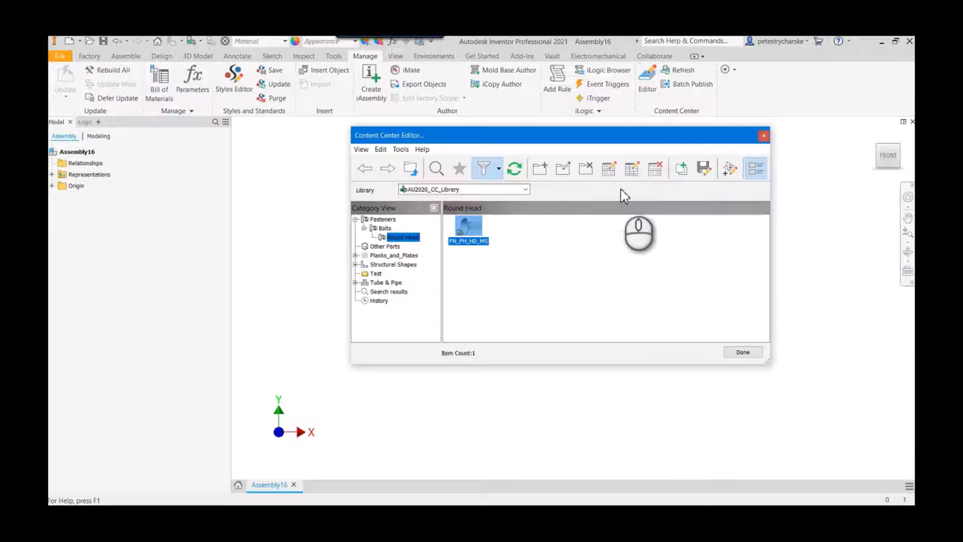
click(500, 169)
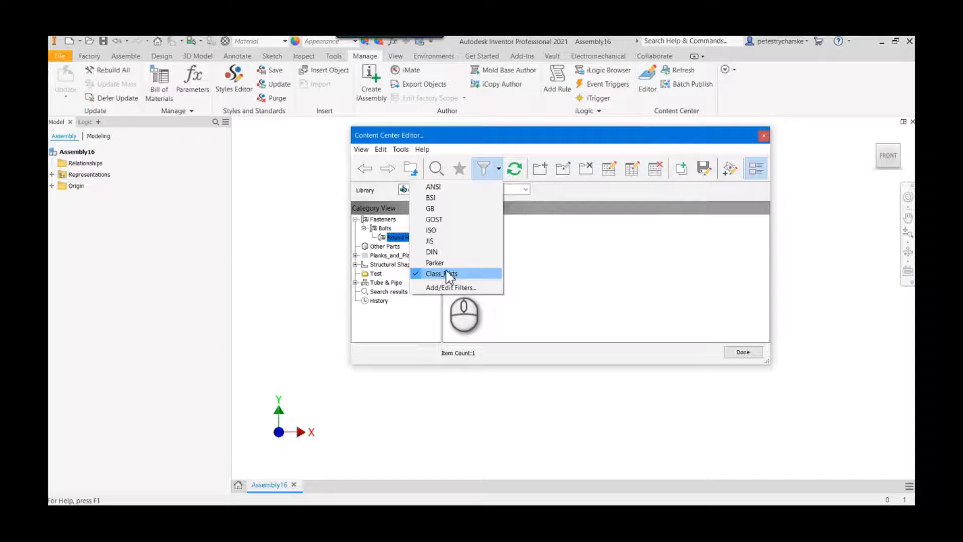
click(442, 273)
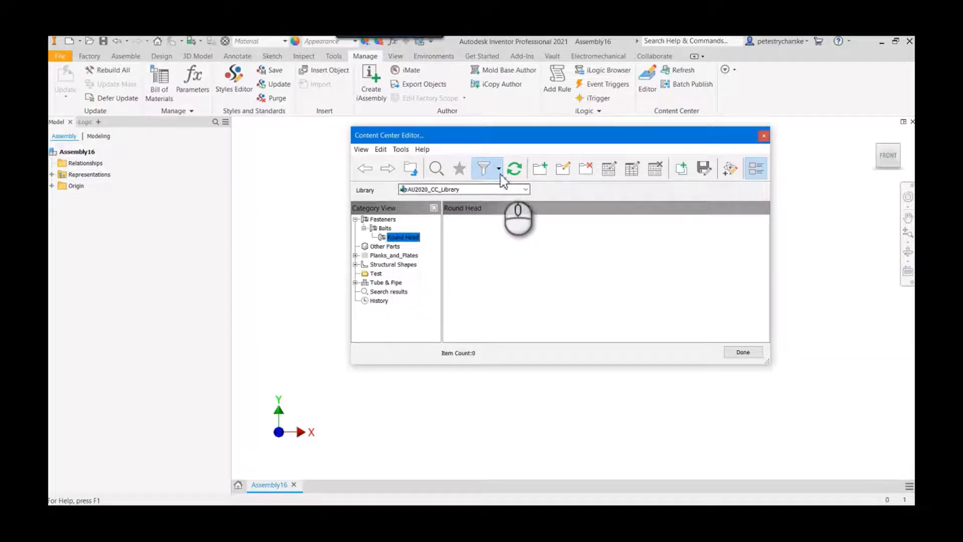
click(497, 168)
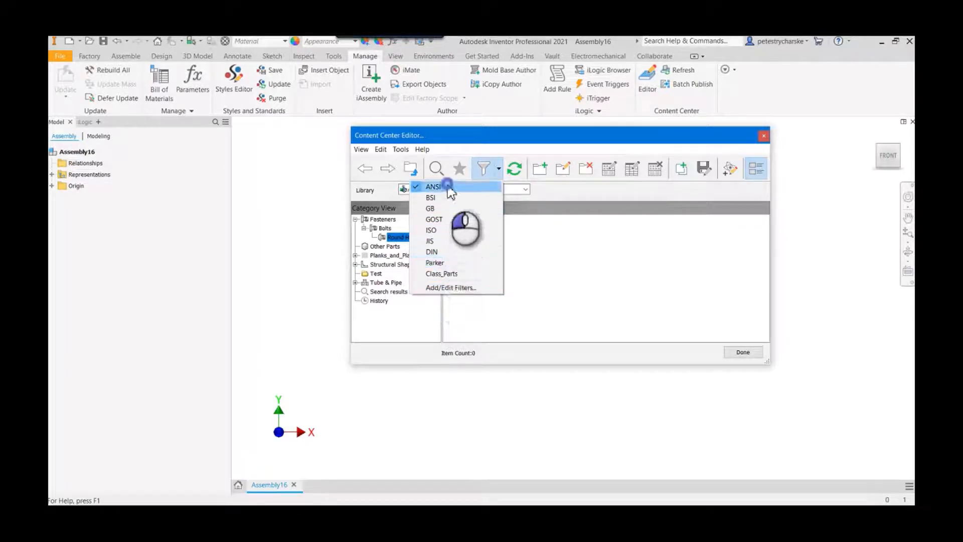
click(437, 187)
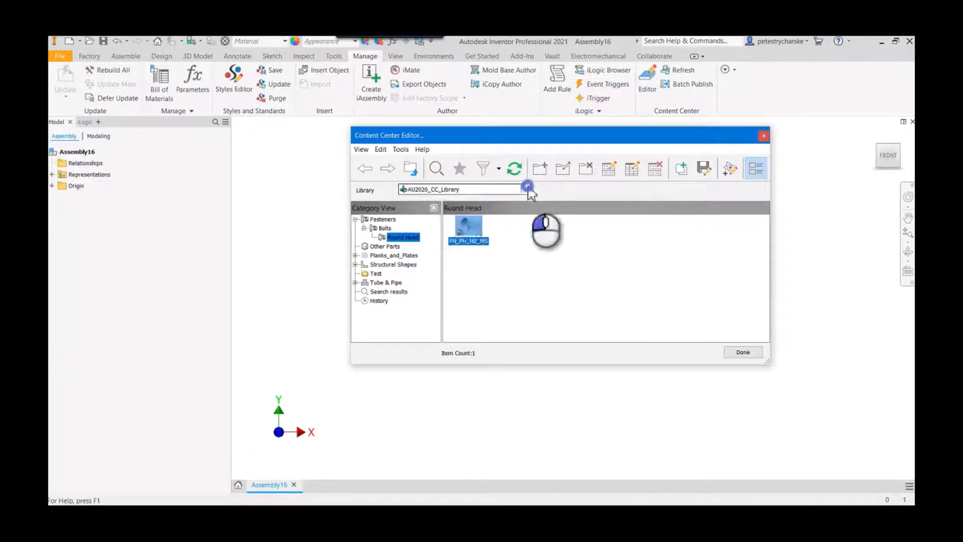
click(525, 188)
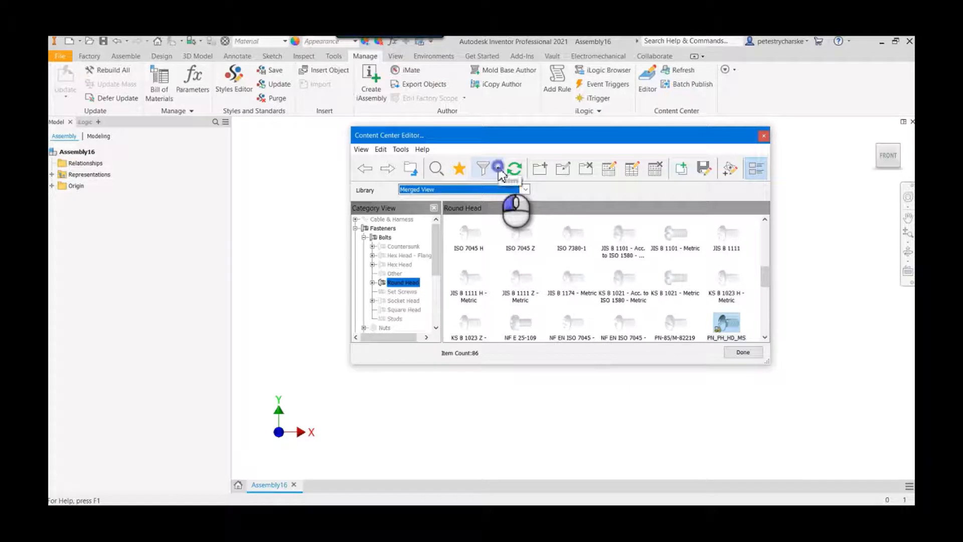
click(498, 168)
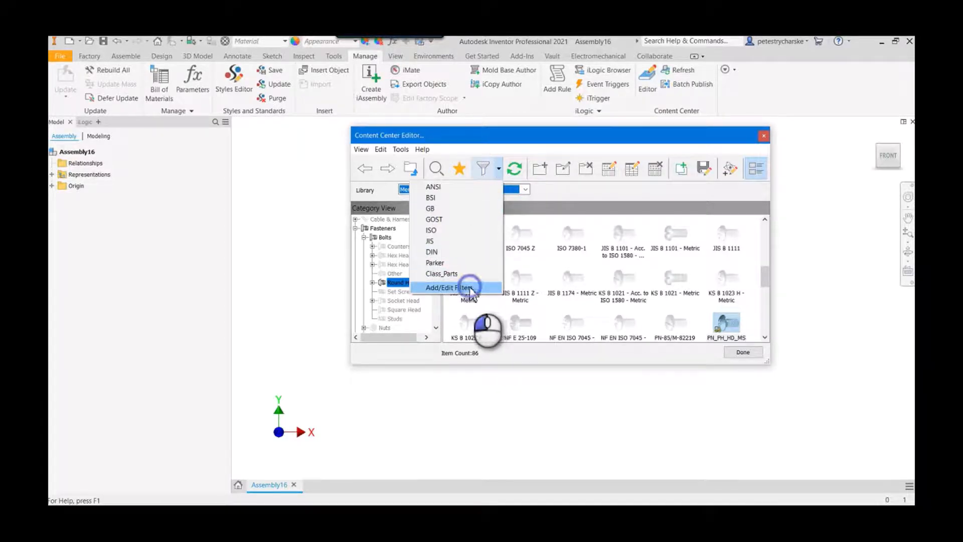
- Add a new filter group via Add/Edit Filters and name it D3_Technologies
click(449, 288)
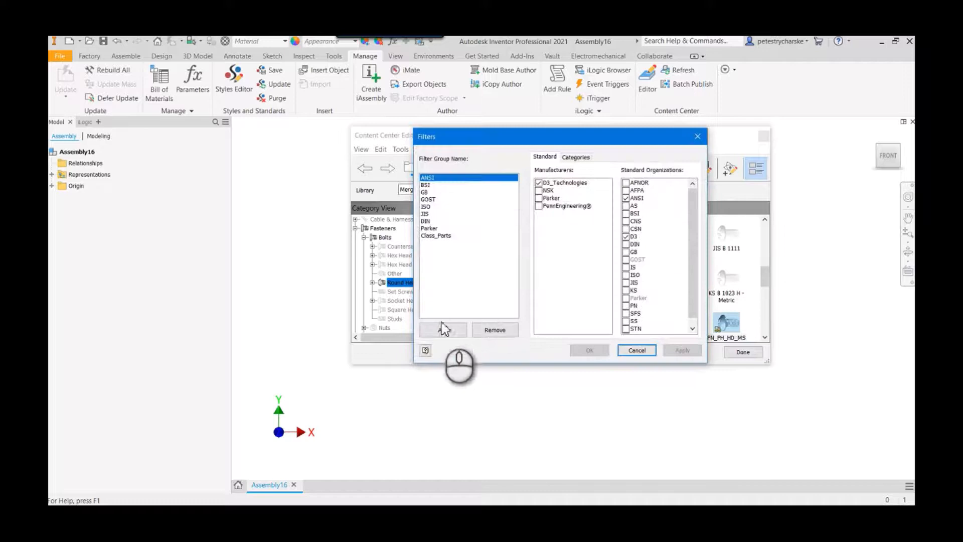
click(443, 330)
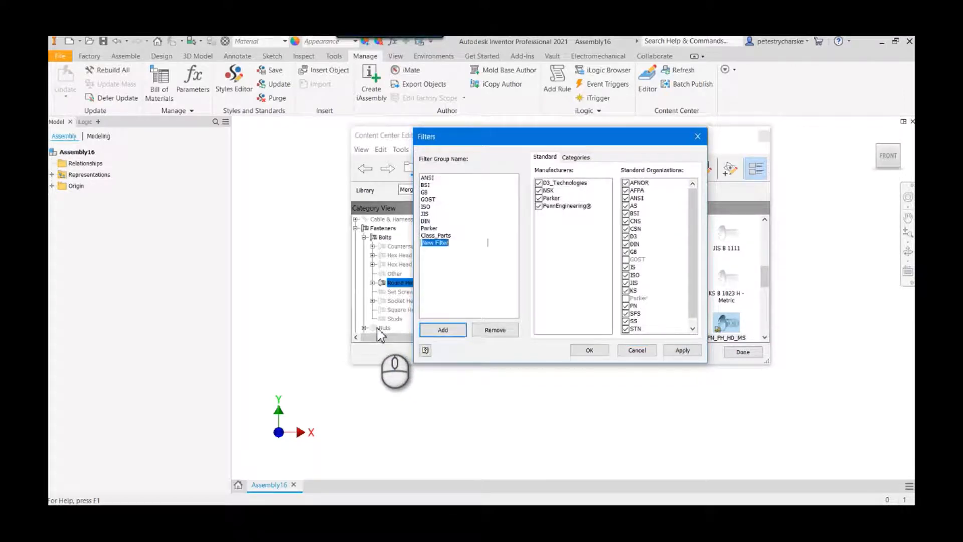
text(D3)
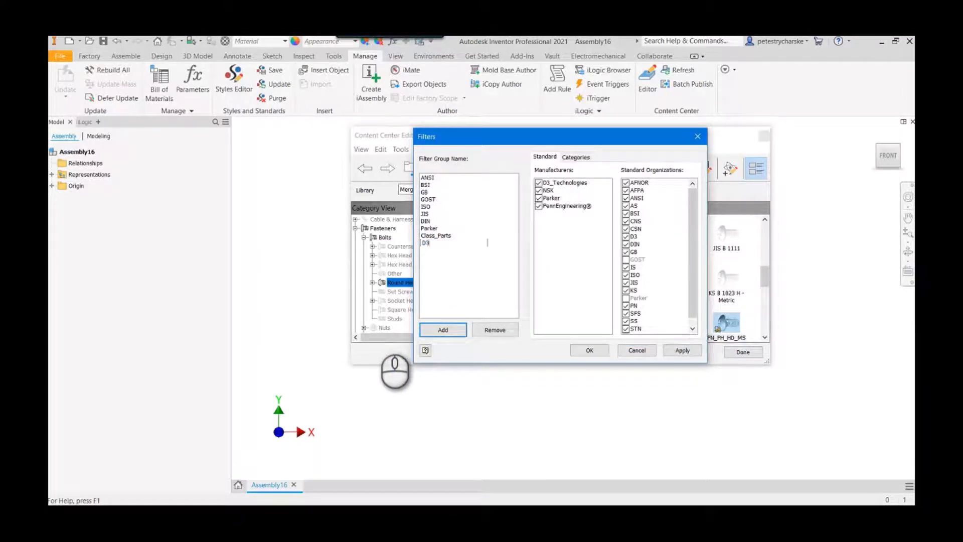
text(_)
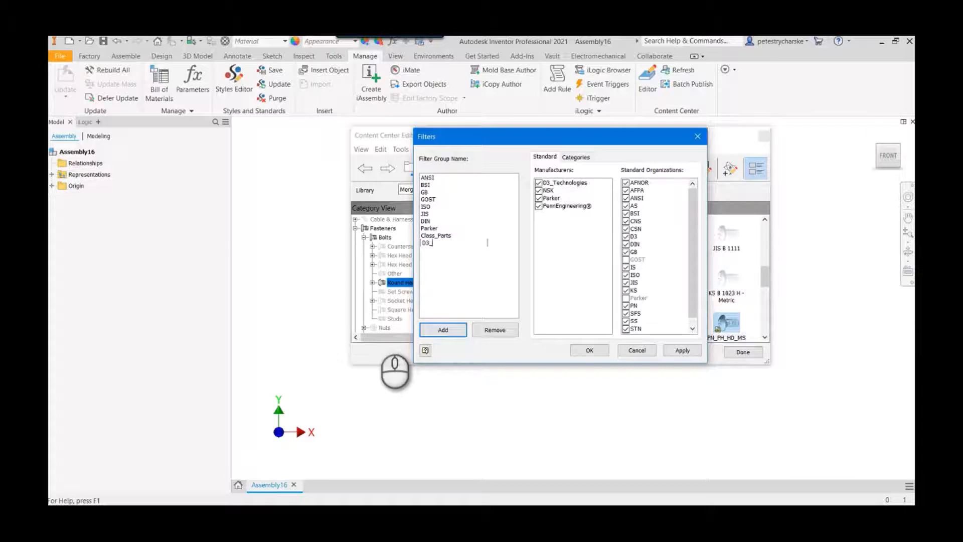
text(Technoln)
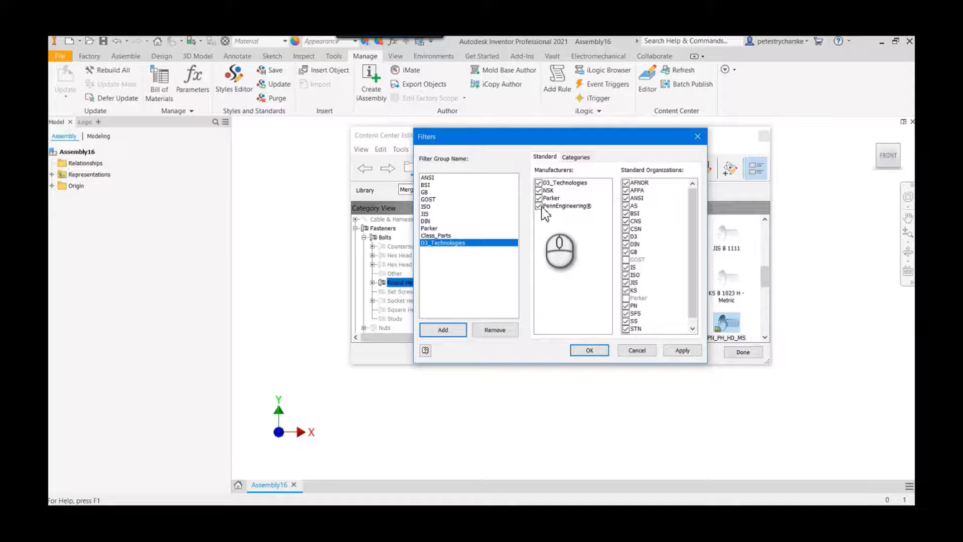
- Restrict the filter to the D3_Technologies manufacturer and D3 organization, then confirm it
click(551, 198)
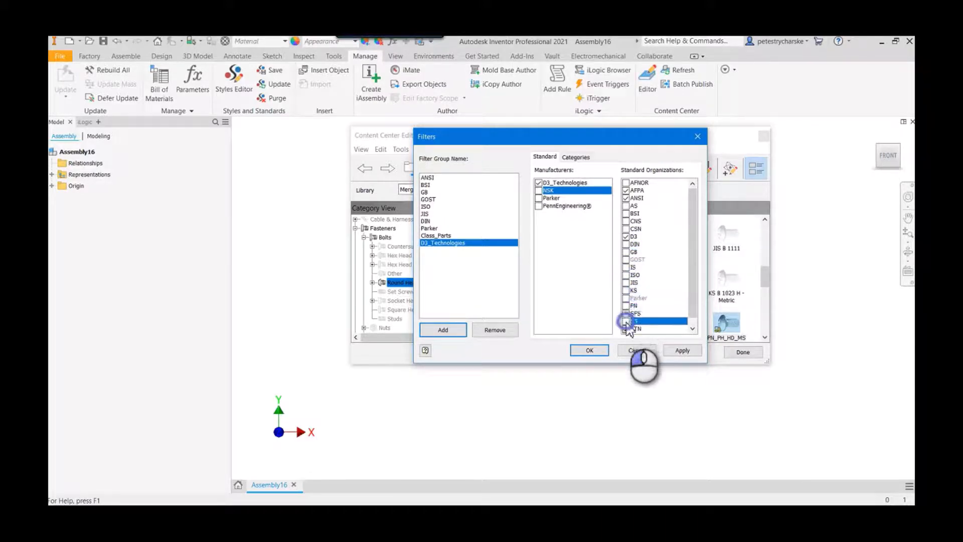
scroll(down, 3)
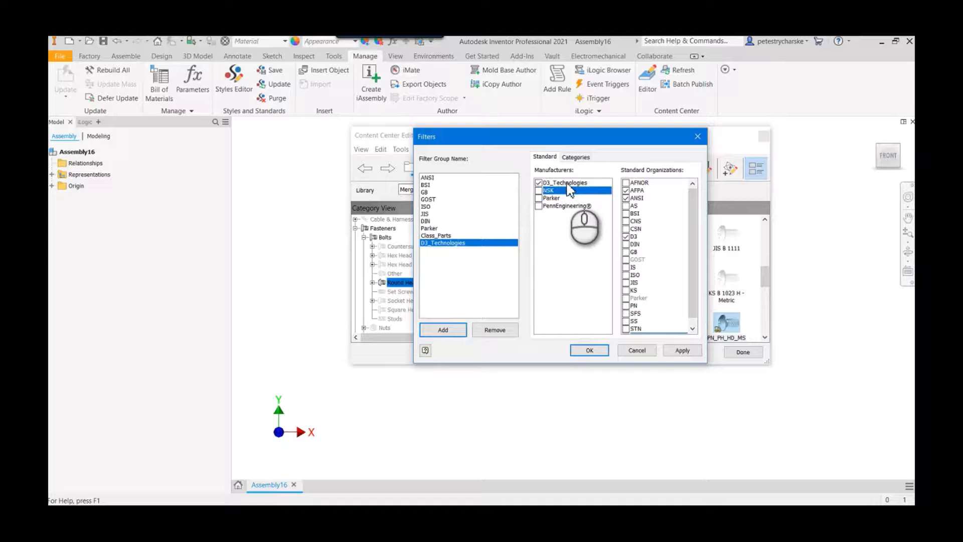
mouse_move(661, 197)
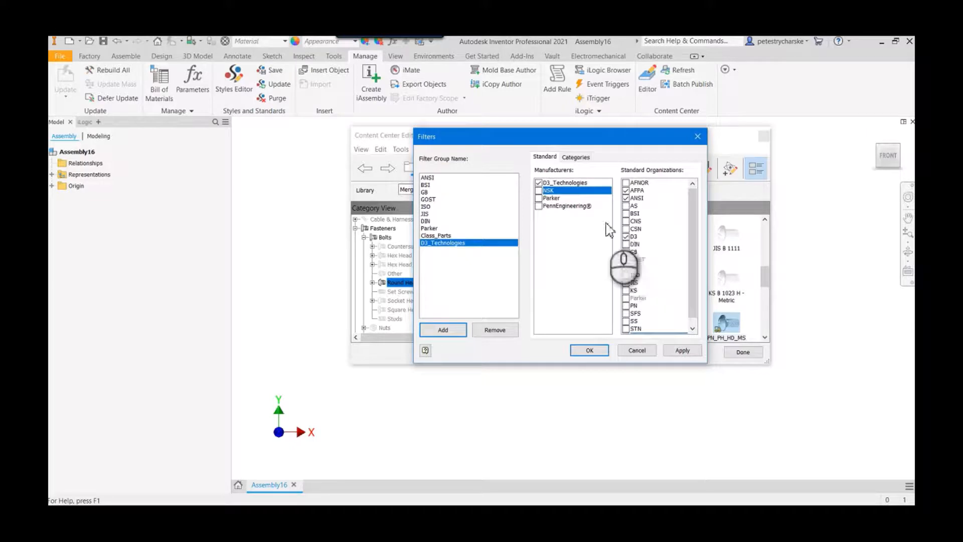
click(589, 351)
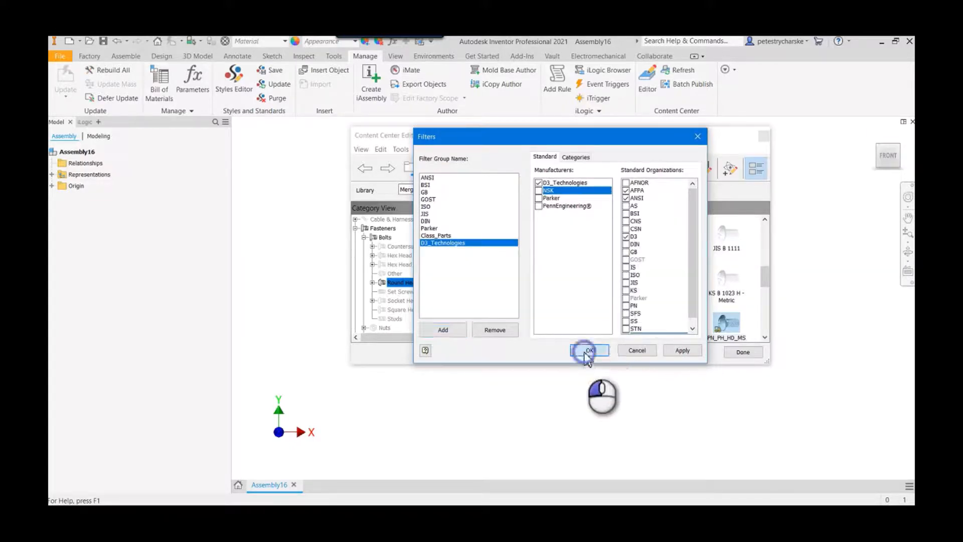
click(589, 350)
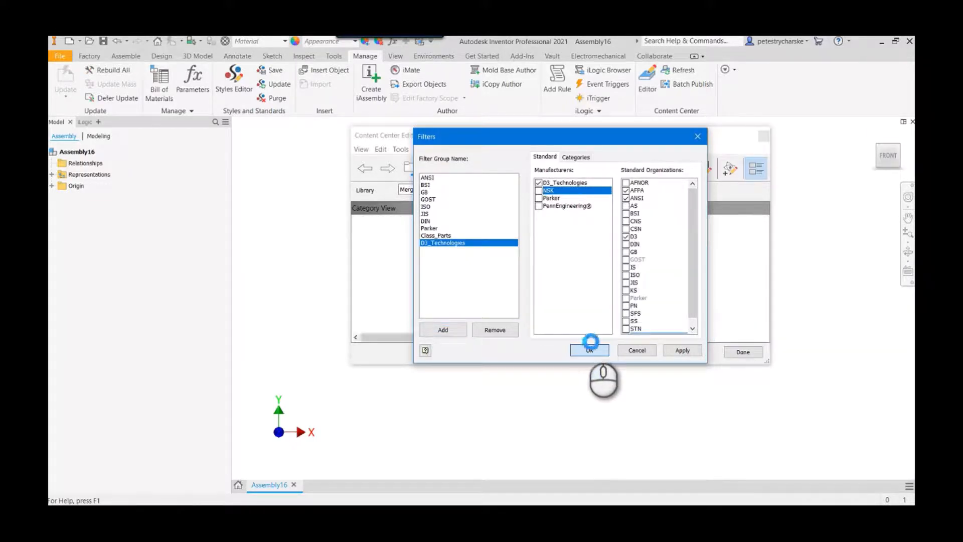
click(589, 350)
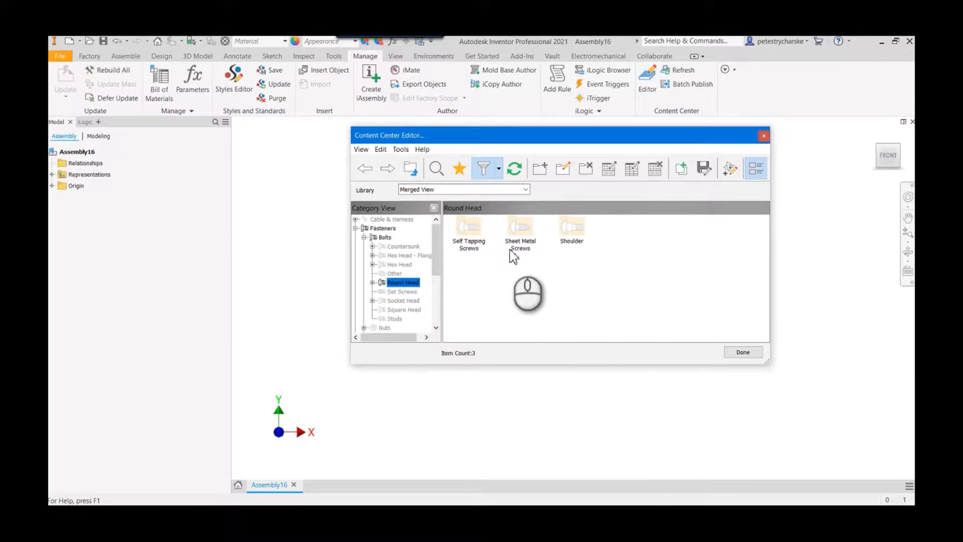
mouse_move(447, 259)
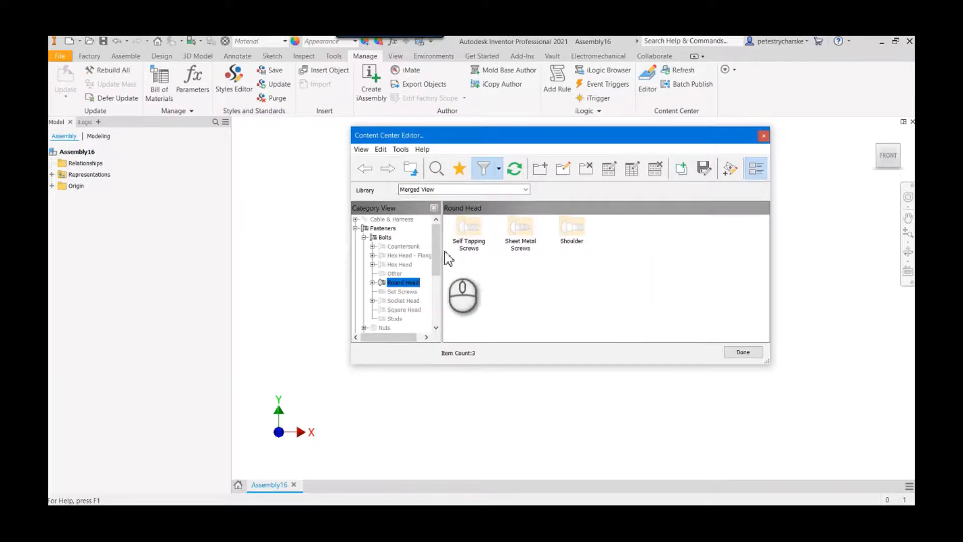
mouse_move(722, 289)
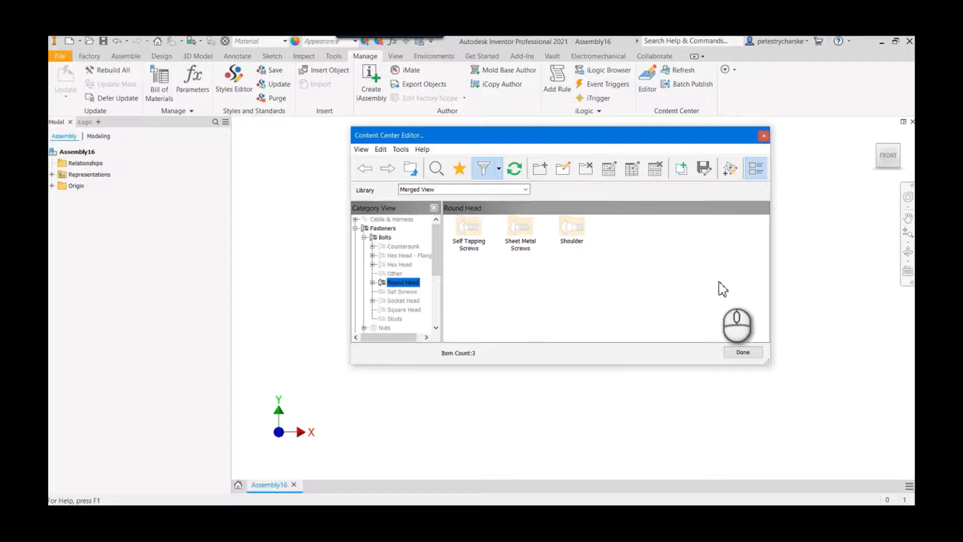
mouse_move(483, 273)
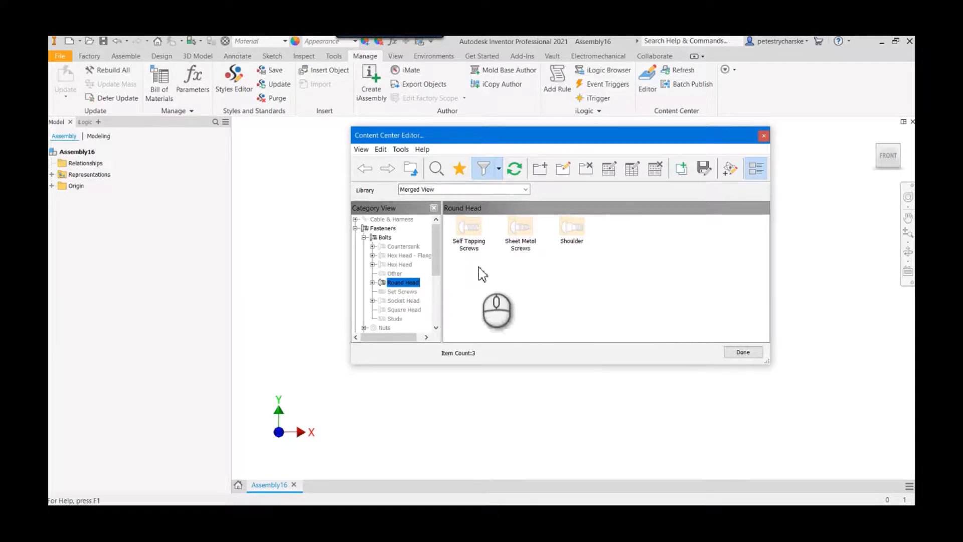
- Scroll the unfiltered Round Head list to the PN_PH_HD_MS family
scroll(down, 3)
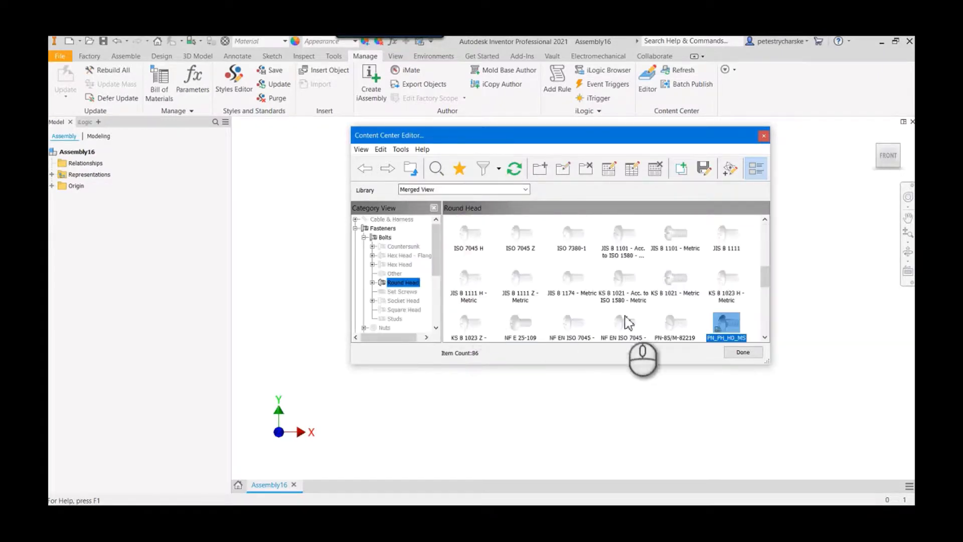
right_click(727, 322)
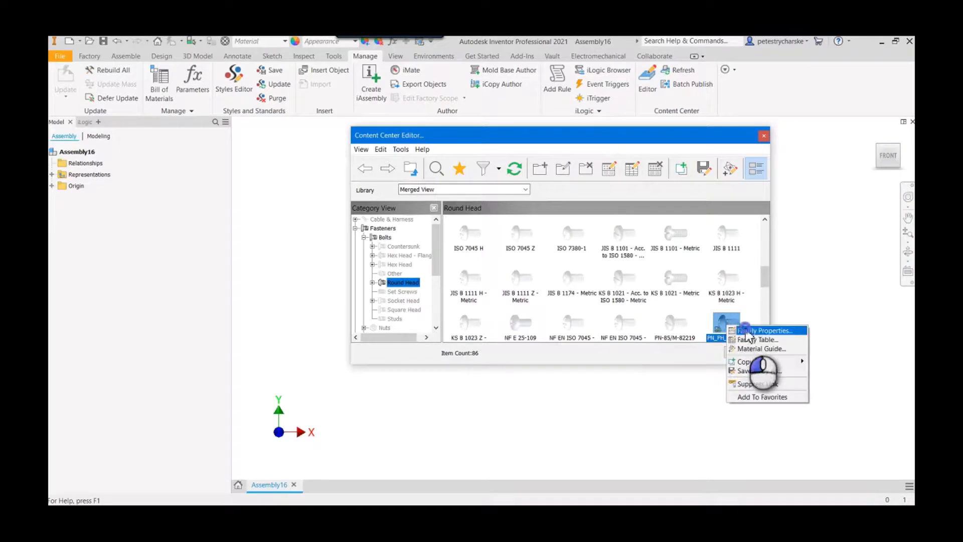
- In PN_PH_HD_MS Family Properties, set the Manufacturer field to D3_Technologies
click(766, 330)
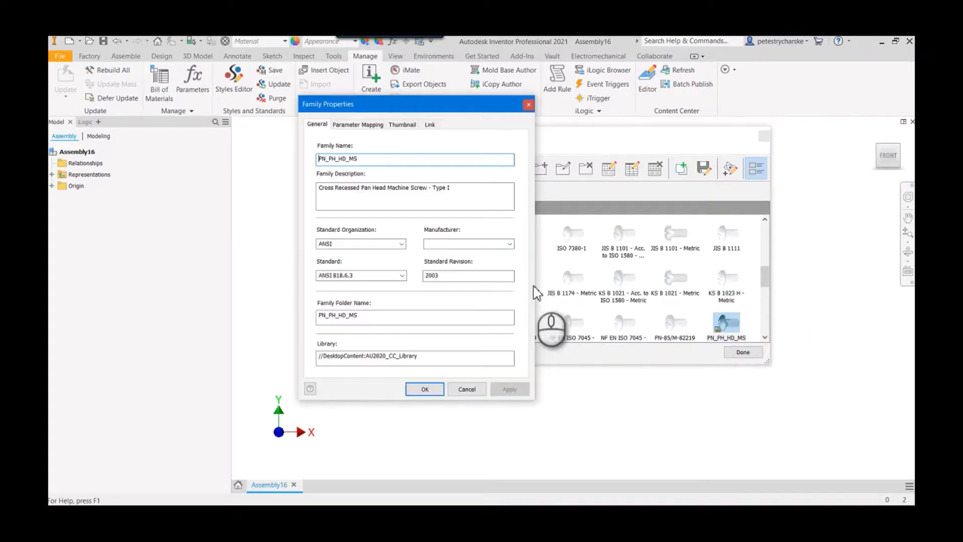
click(468, 244)
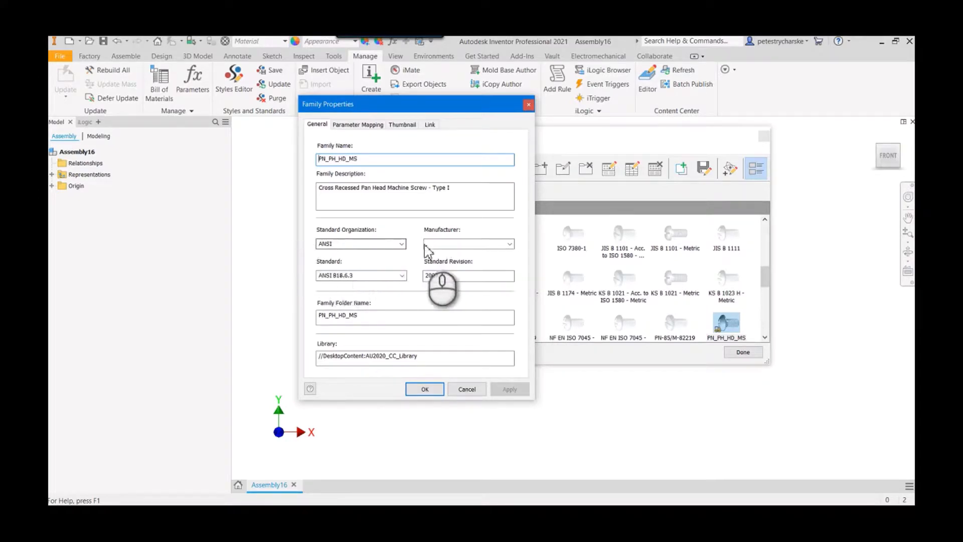
text(D)
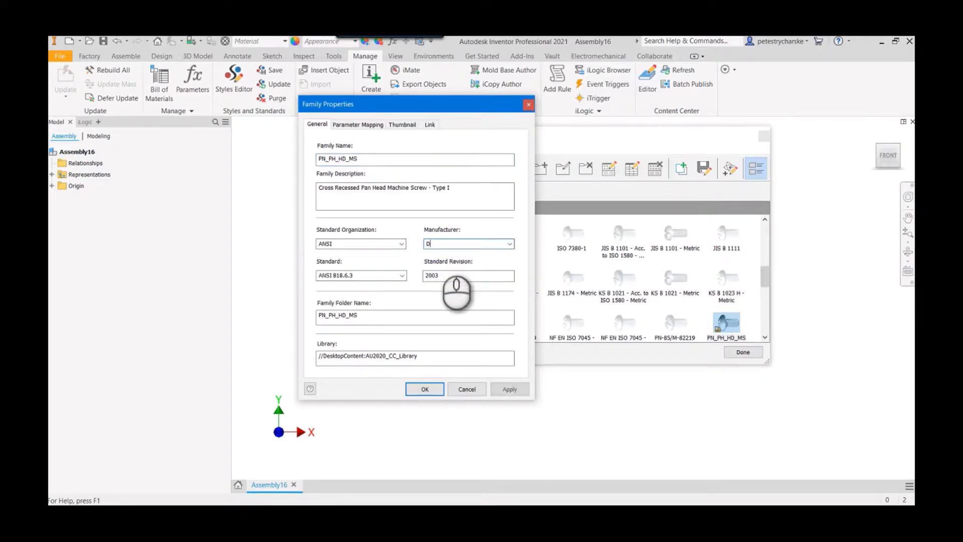
text(3_)
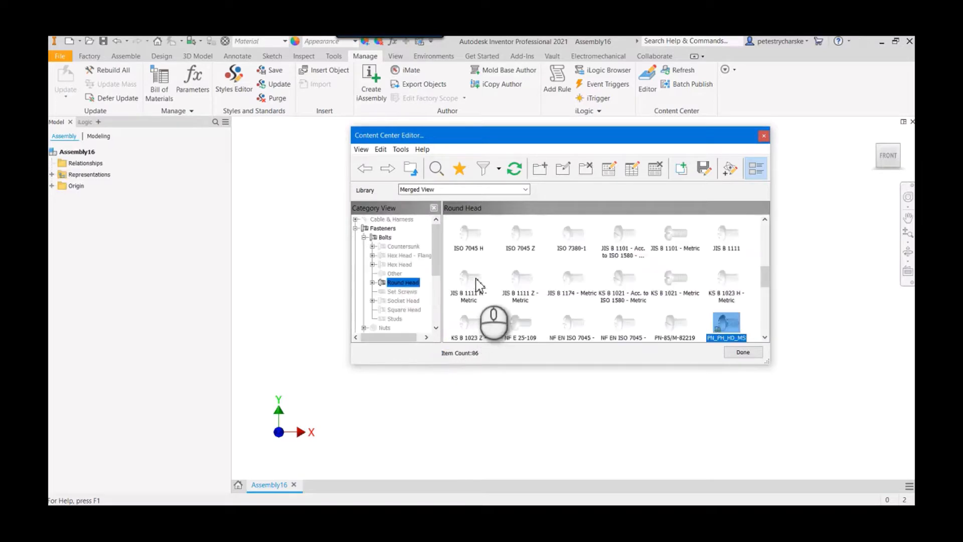
- Reapply the D3_Technologies filter so Round Head lists four families including PN_PH_HD_MS
click(484, 168)
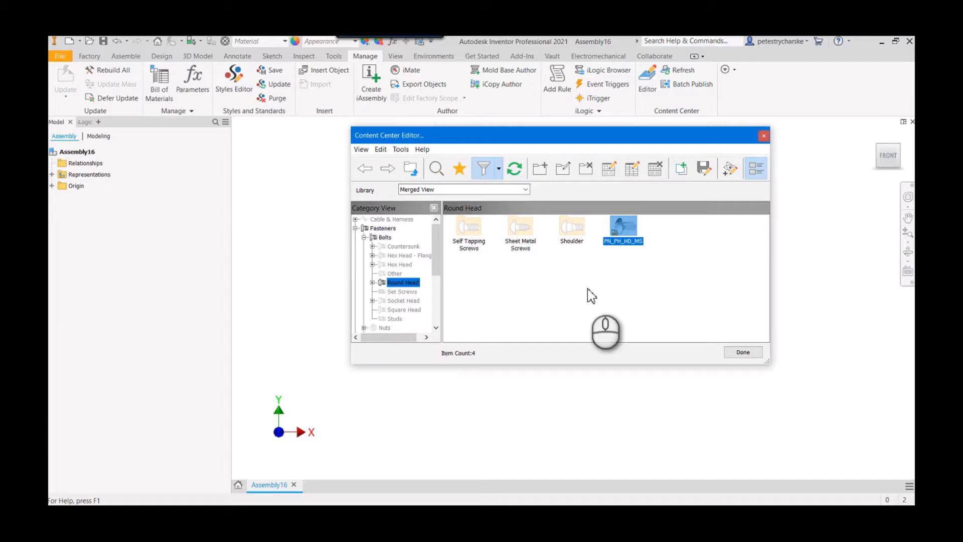
mouse_move(749, 365)
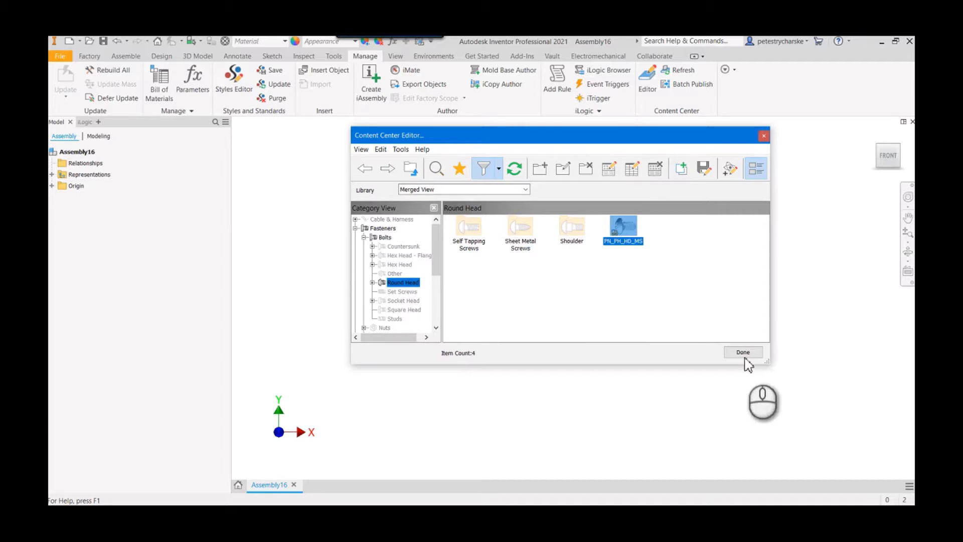
- Finish the editor and filter Place from Content Center to D3_Technologies, listing only PN_PH_HD_MS
click(742, 352)
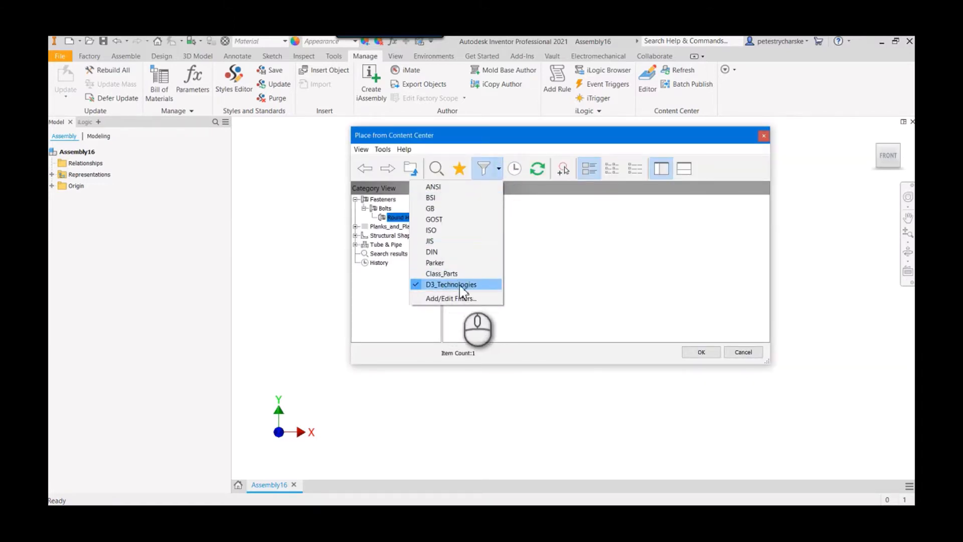
click(450, 284)
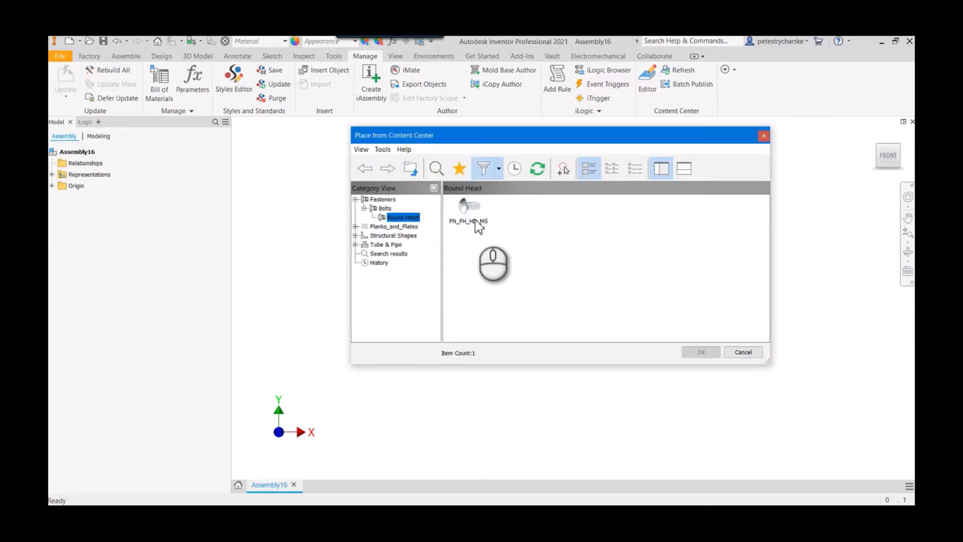
mouse_move(513, 255)
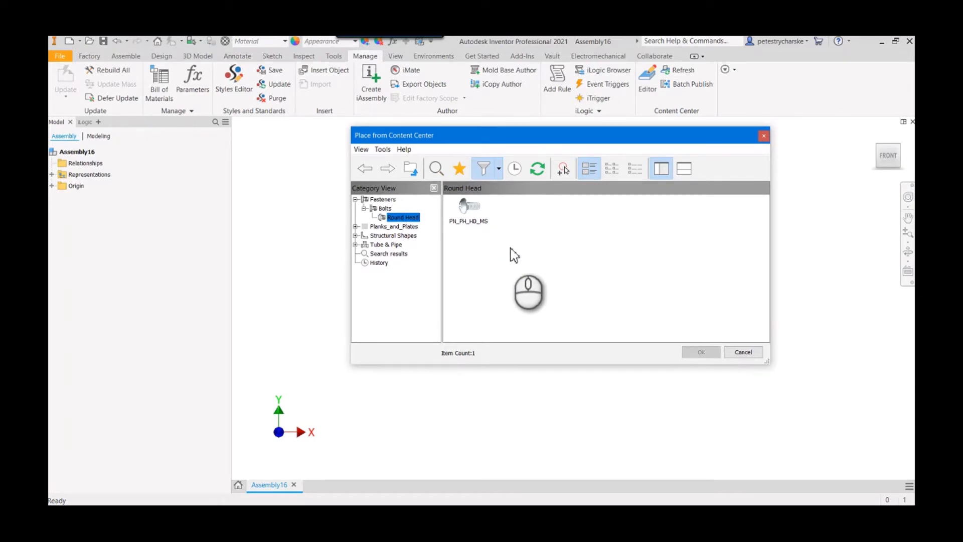